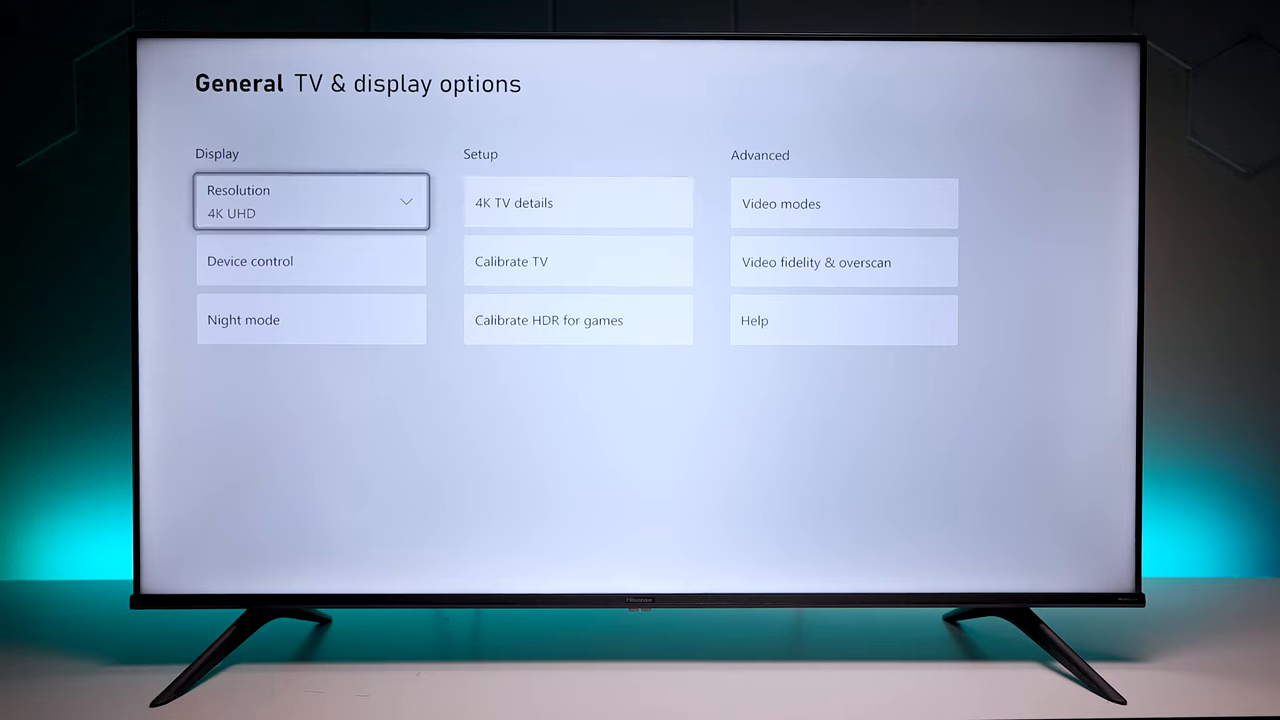
# - Enable the GameZone Game Information overlay, showing 60Hz, no HDR, VRR and ALLM off
pyautogui.click(310, 201)
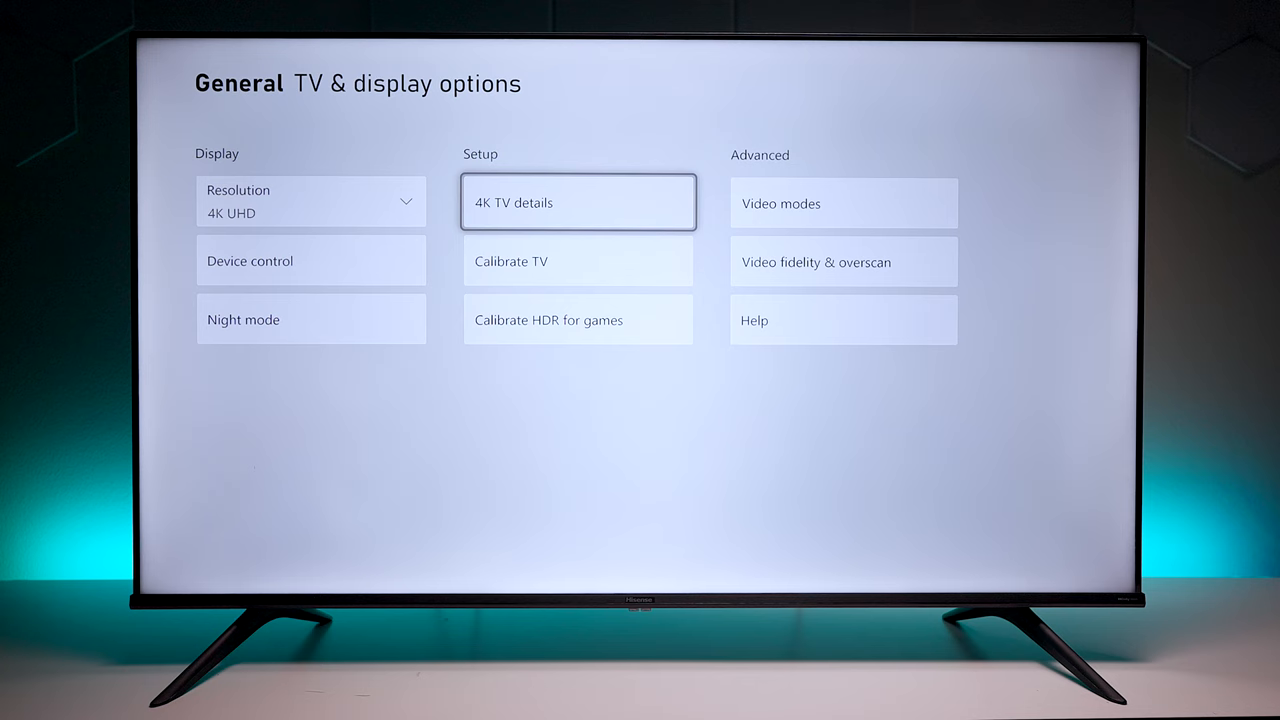
pyautogui.click(577, 202)
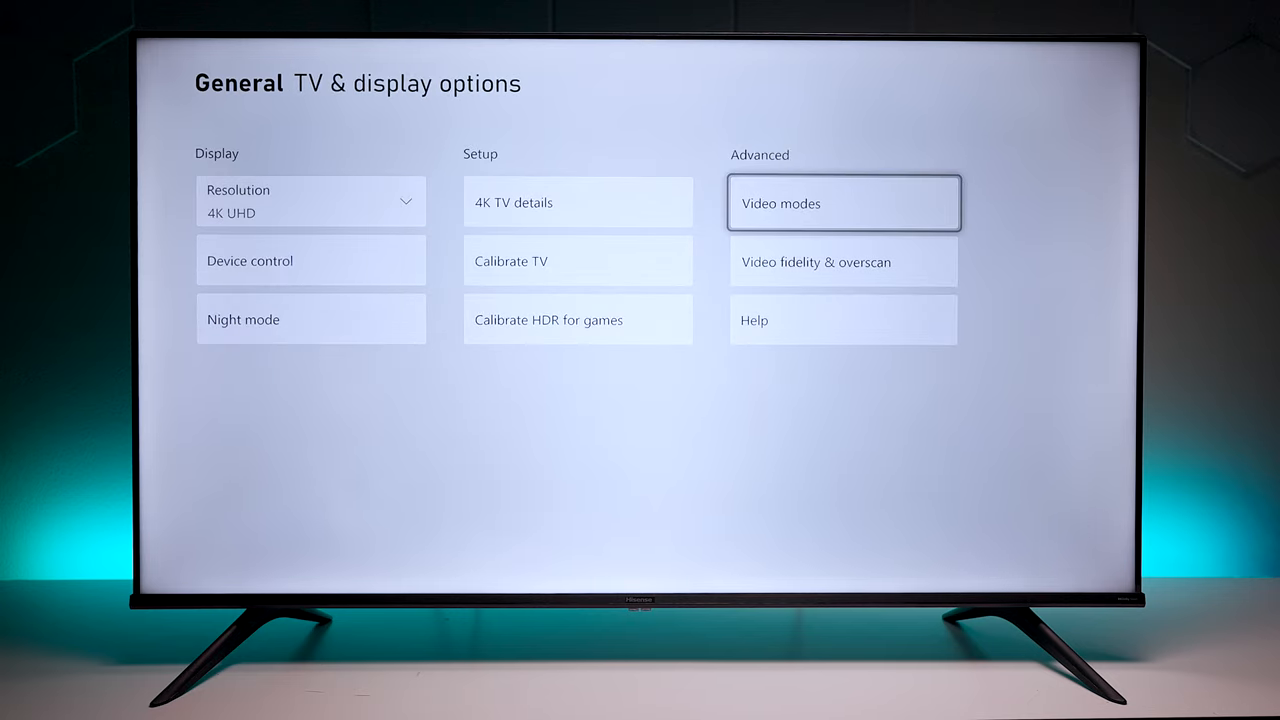
pyautogui.click(843, 203)
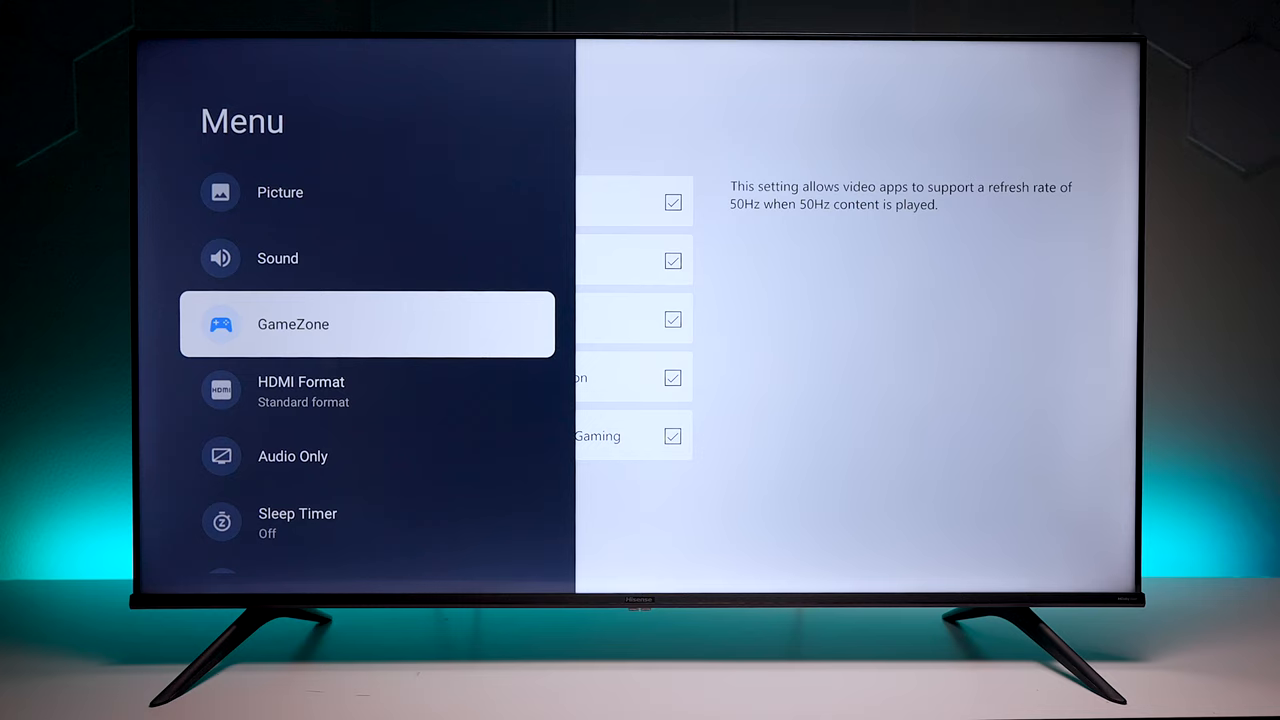
pyautogui.click(293, 324)
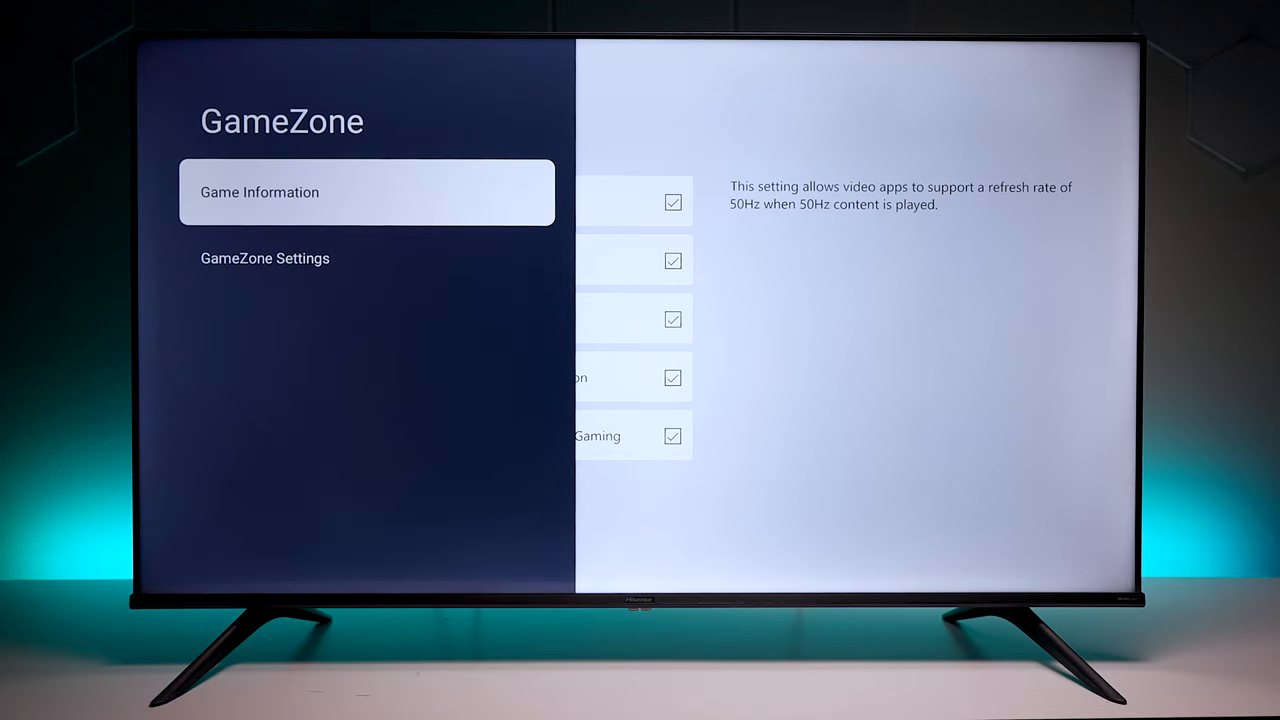
pyautogui.click(517, 192)
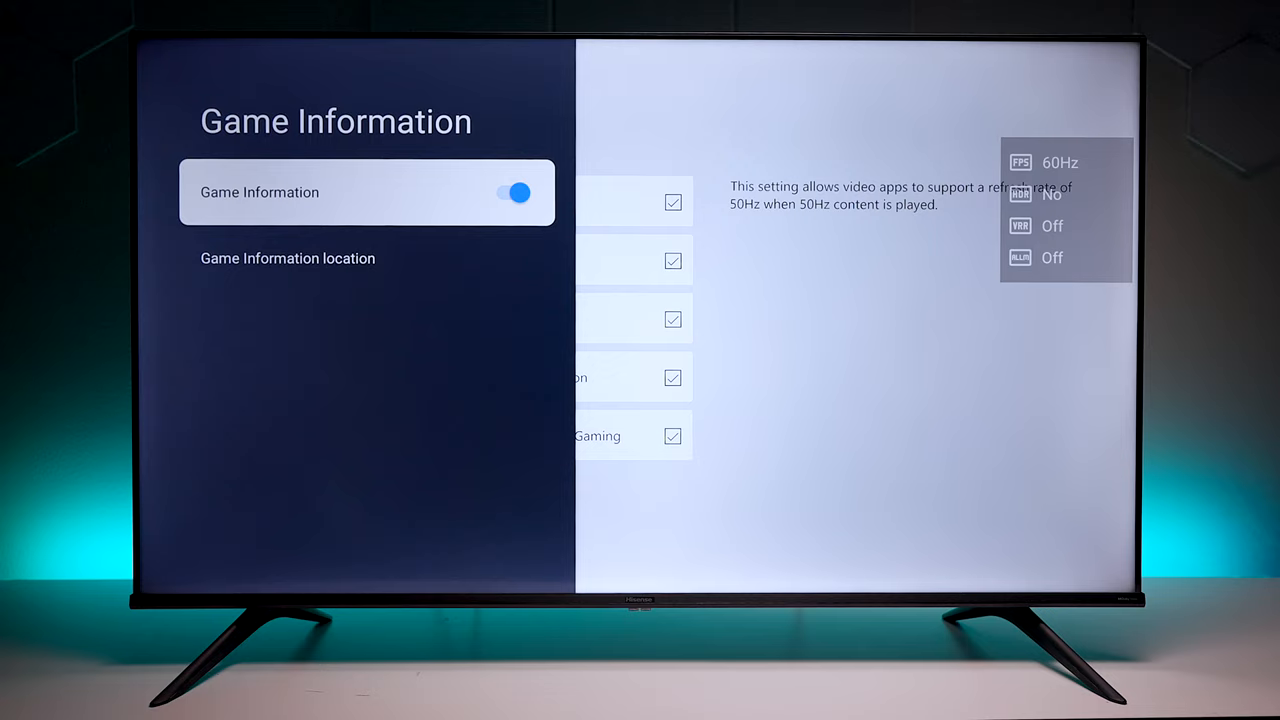
pyautogui.press('Down')
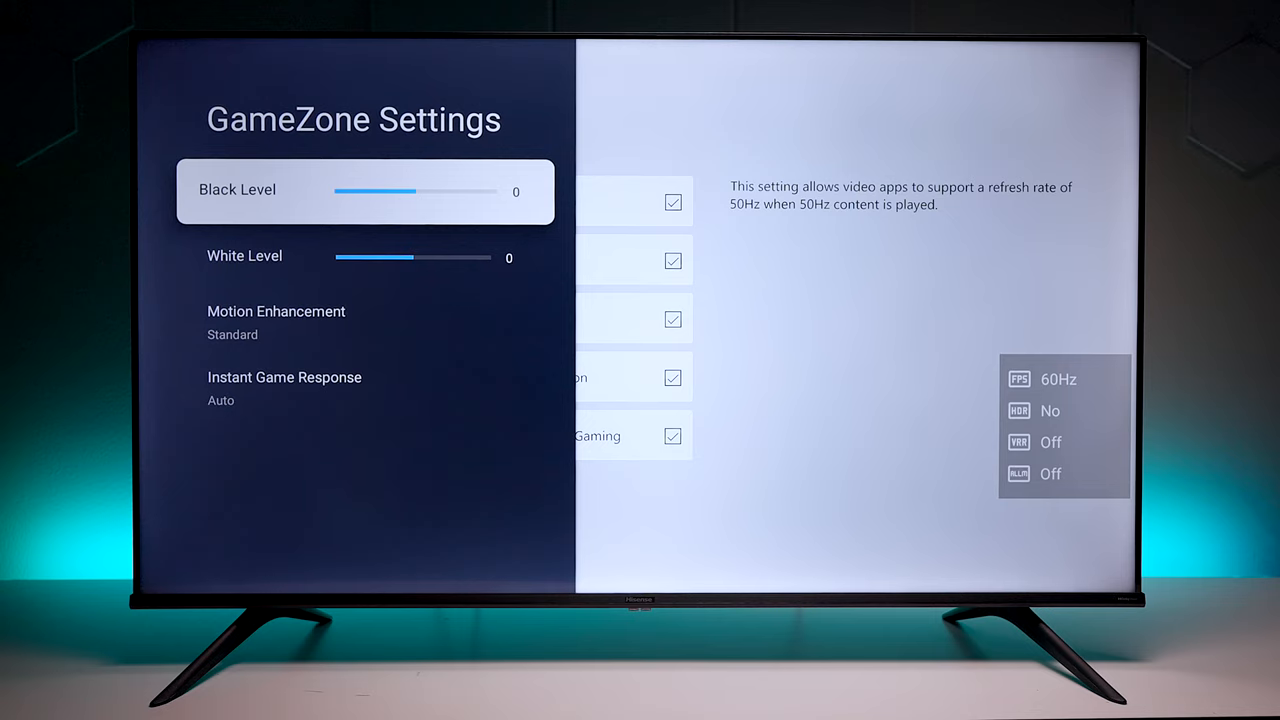
pyautogui.press('Down')
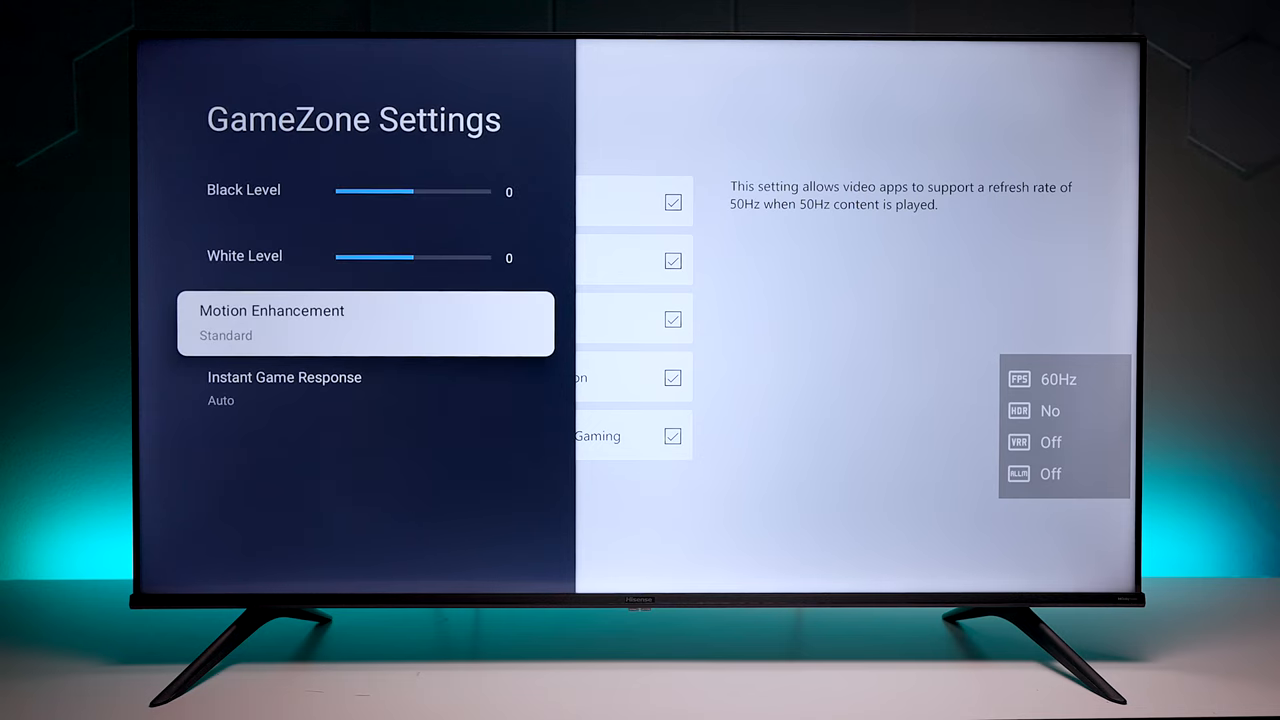
pyautogui.press('down')
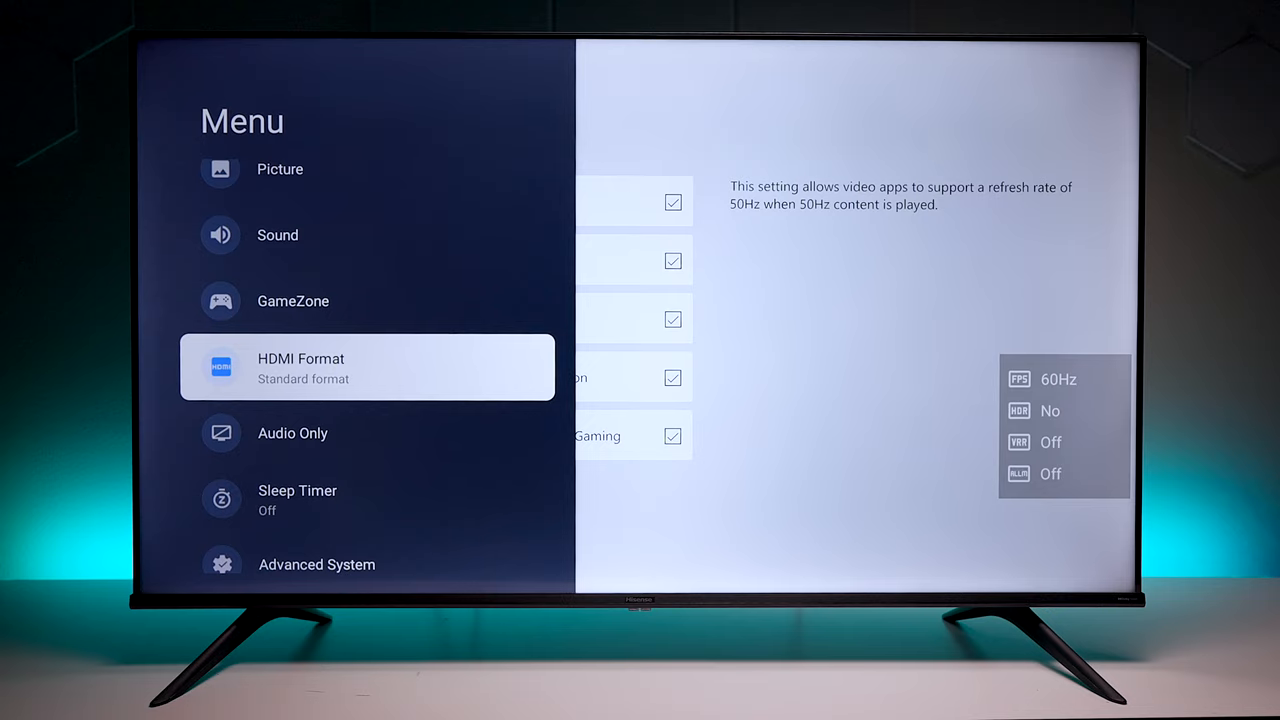
# - Allow auto low-latency mode and variable refresh rate in Video modes, keeping the change
pyautogui.click(367, 367)
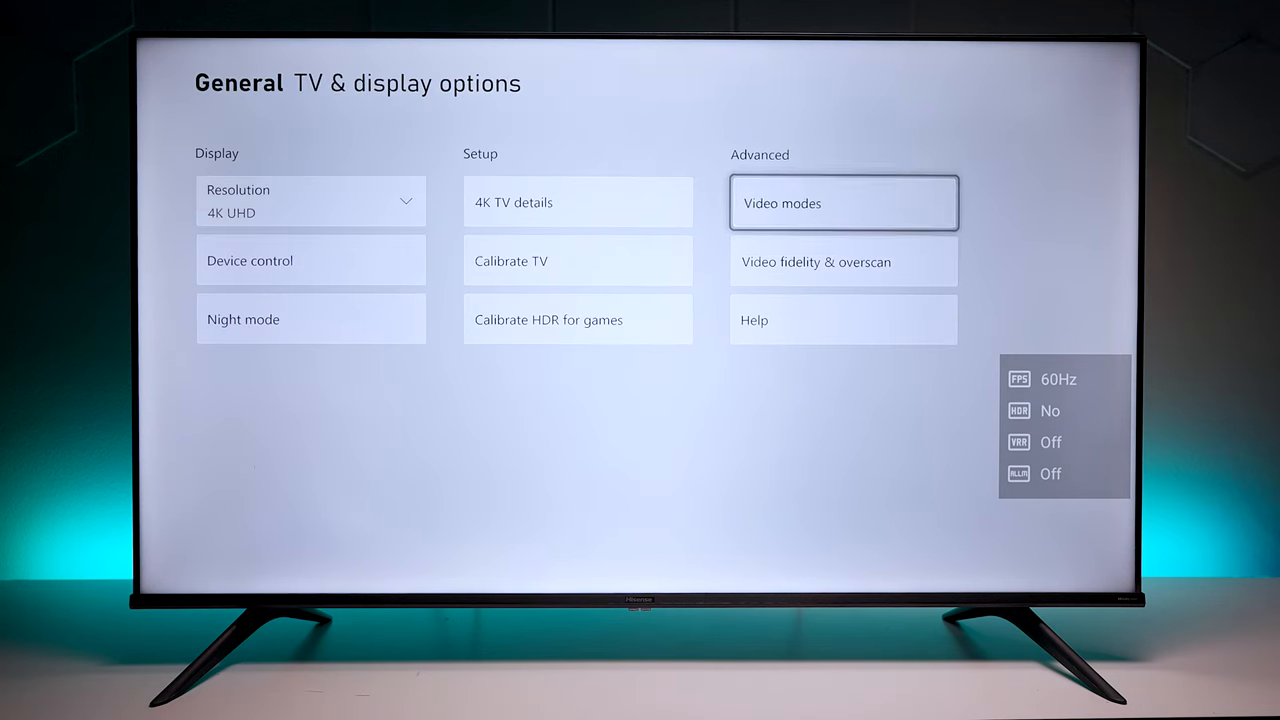
pyautogui.click(843, 202)
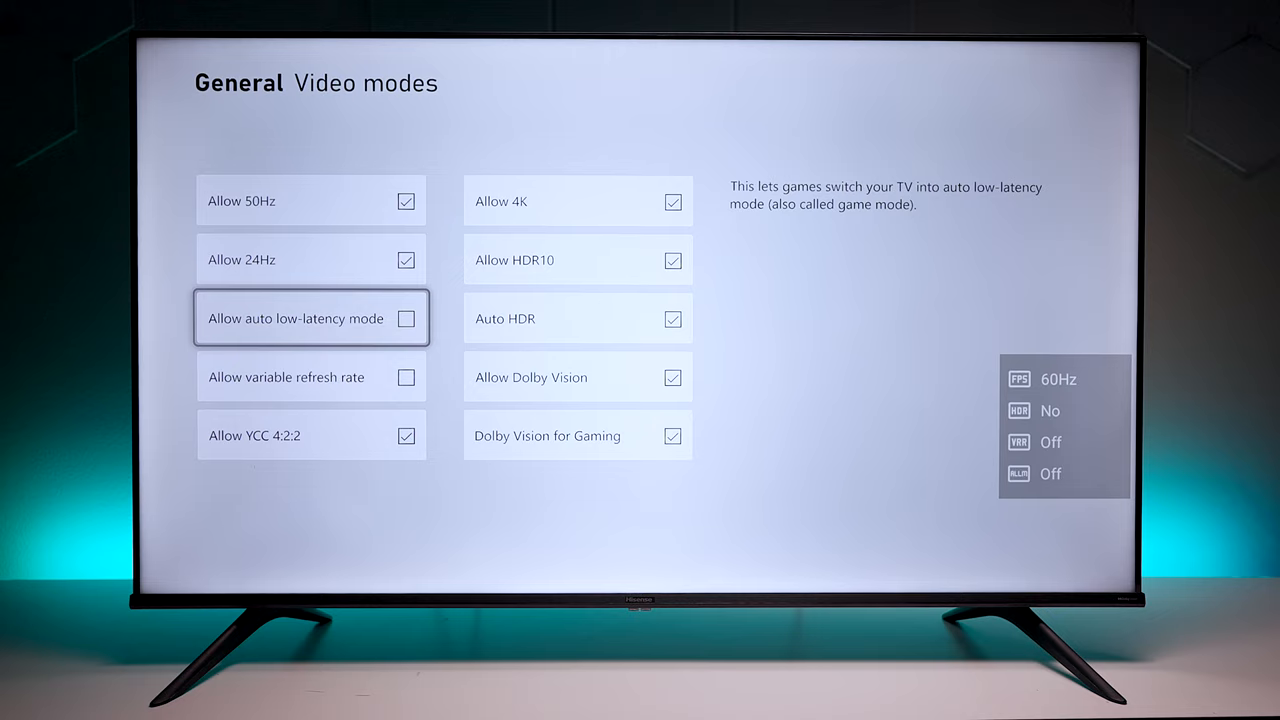
pyautogui.click(406, 318)
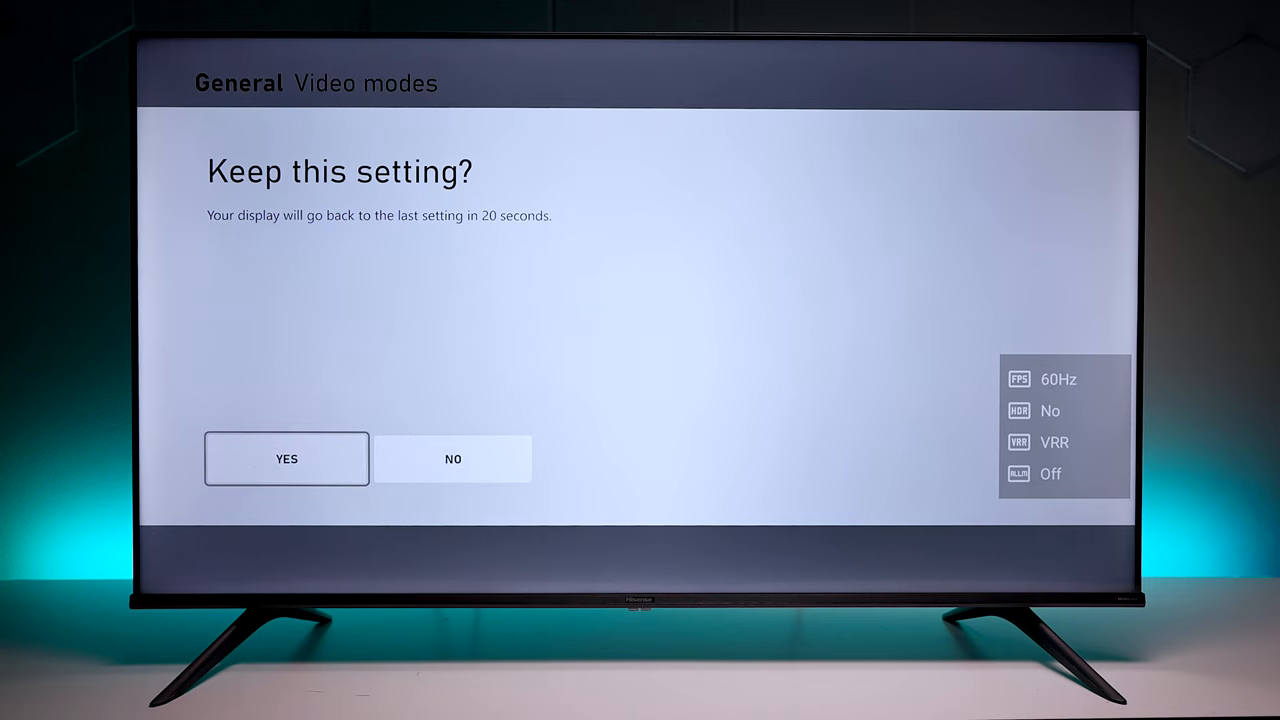
pyautogui.click(287, 459)
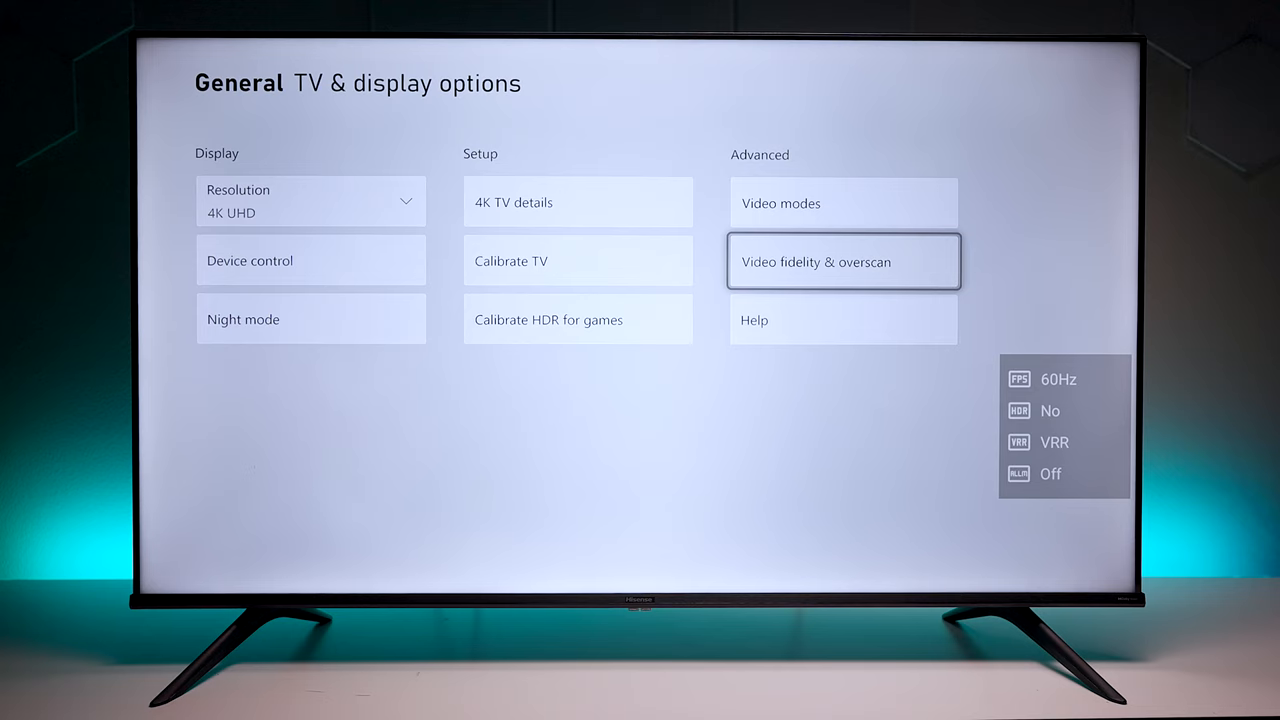
pyautogui.click(842, 260)
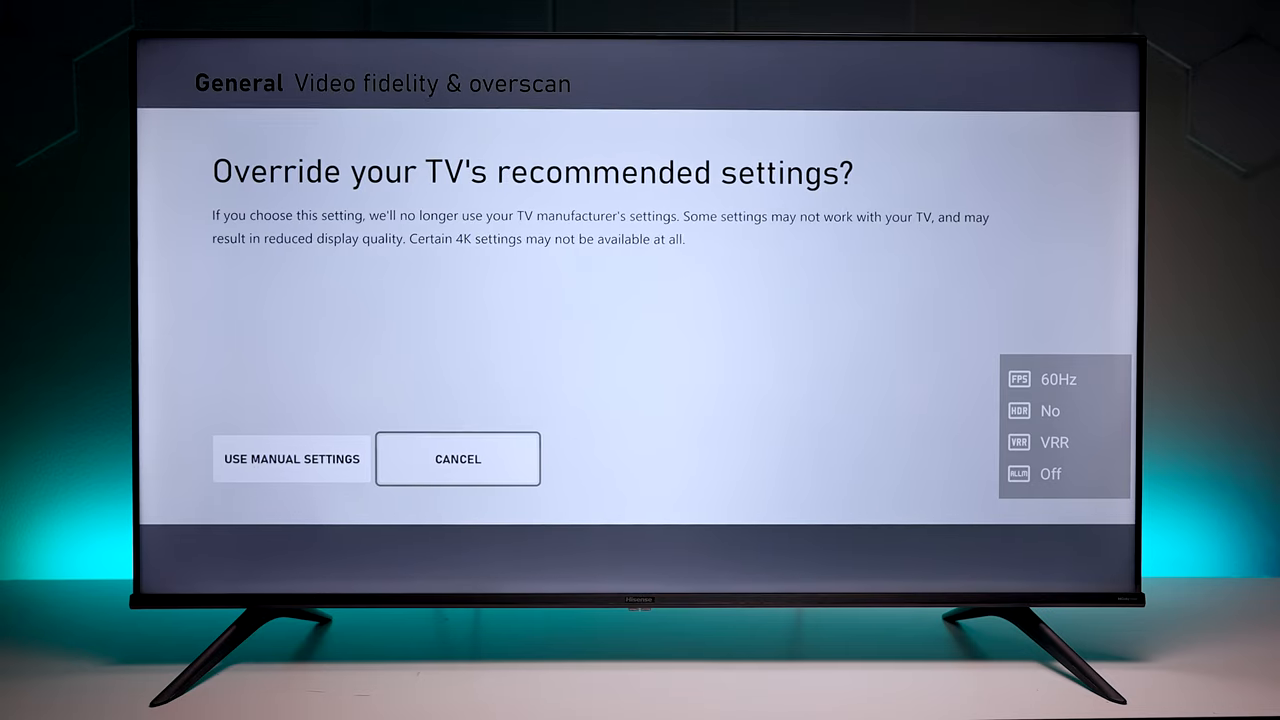
pyautogui.click(291, 458)
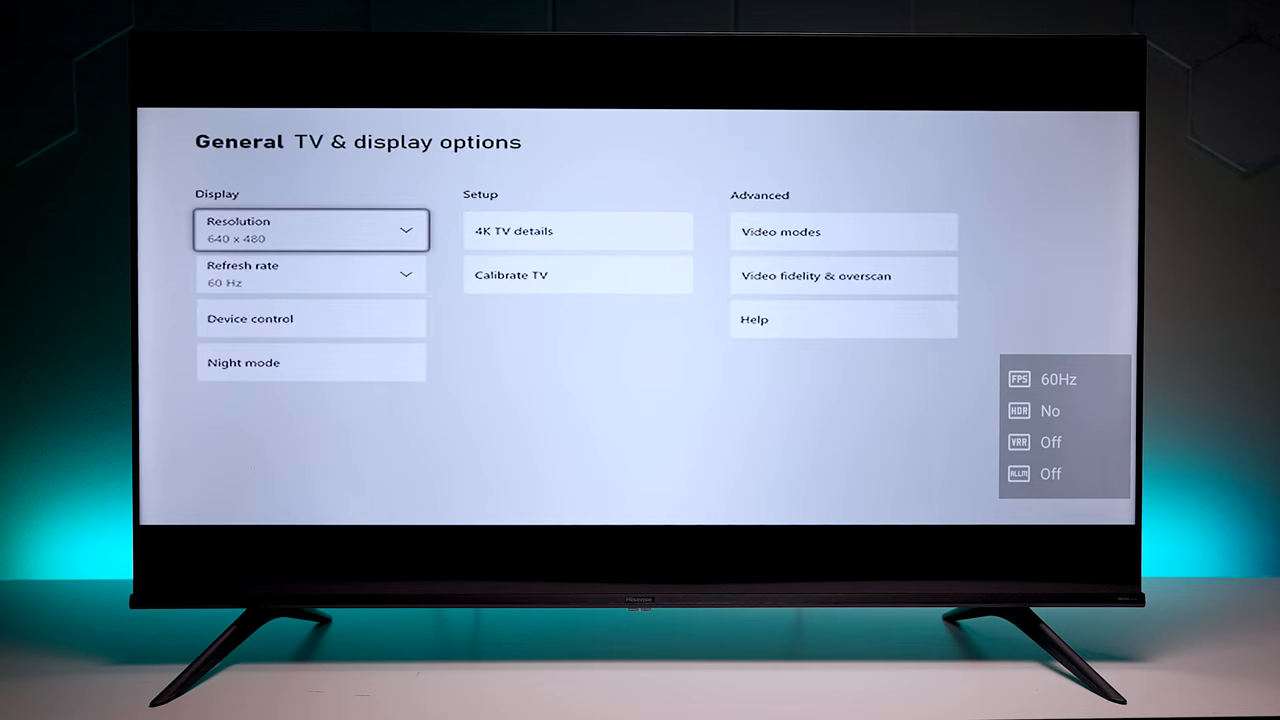
pyautogui.click(311, 229)
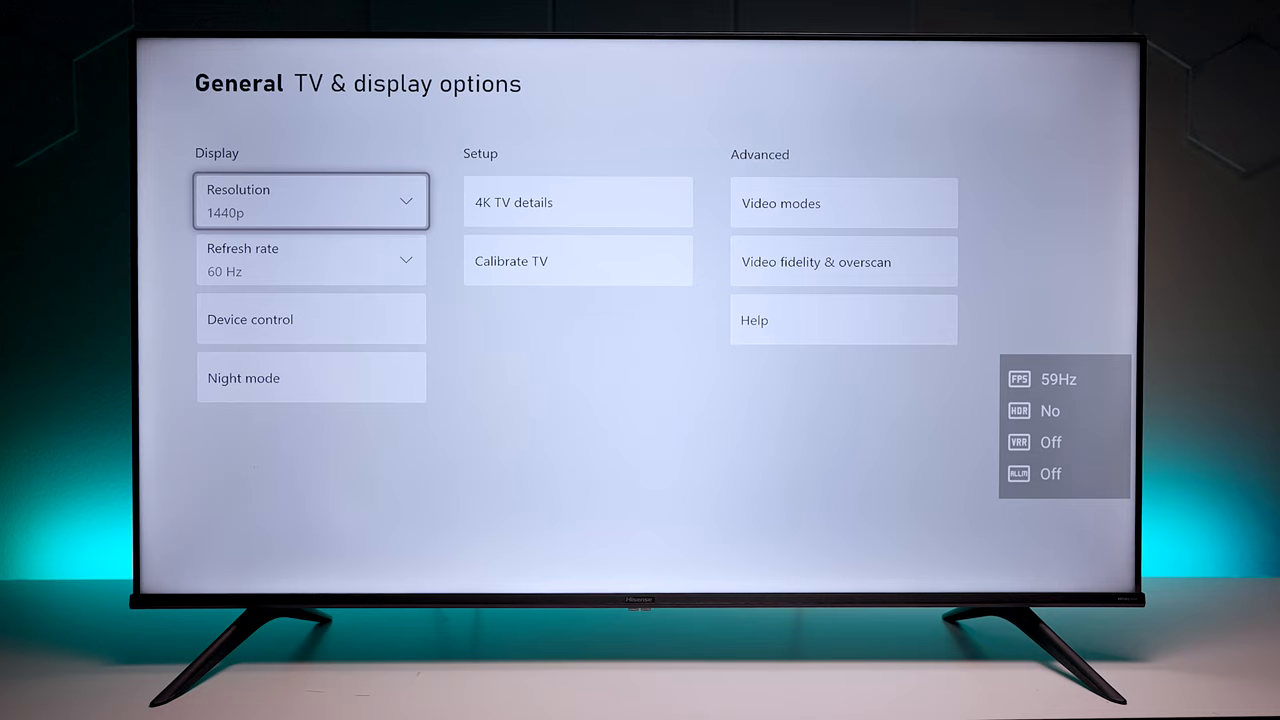
pyautogui.click(310, 260)
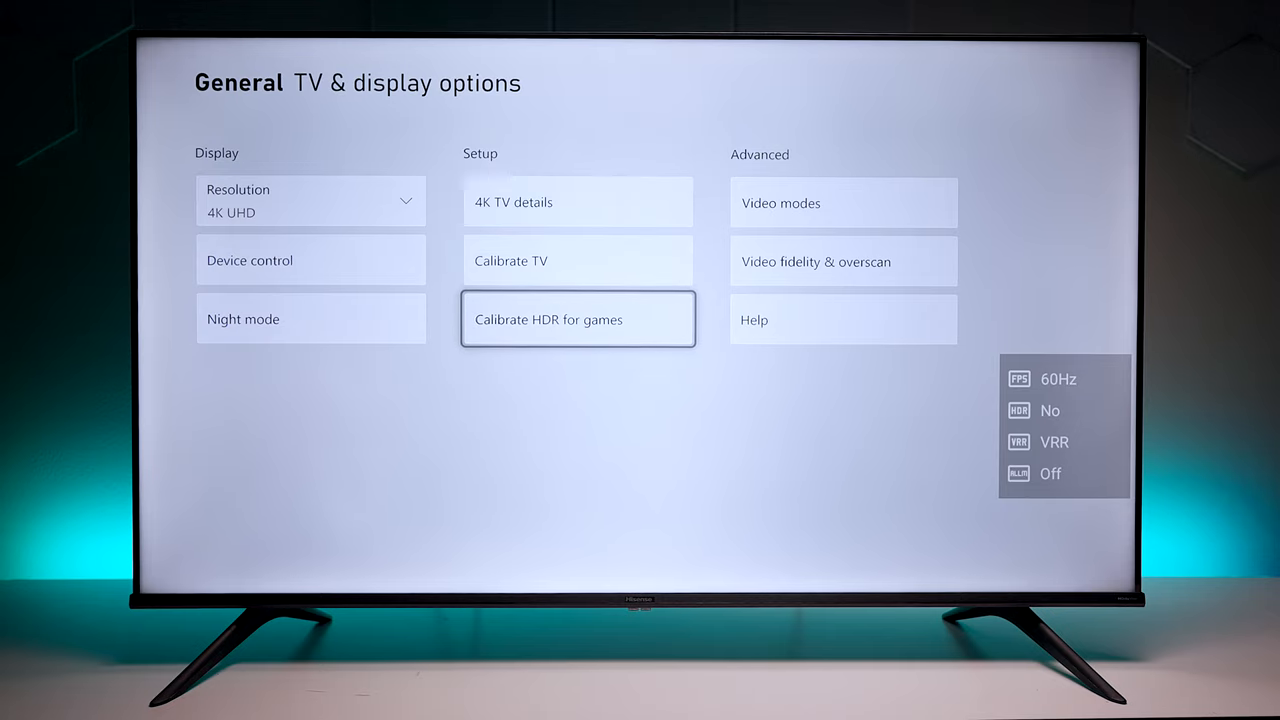
# - Run HDR Game Calibration through its test patterns and finish it
pyautogui.click(577, 319)
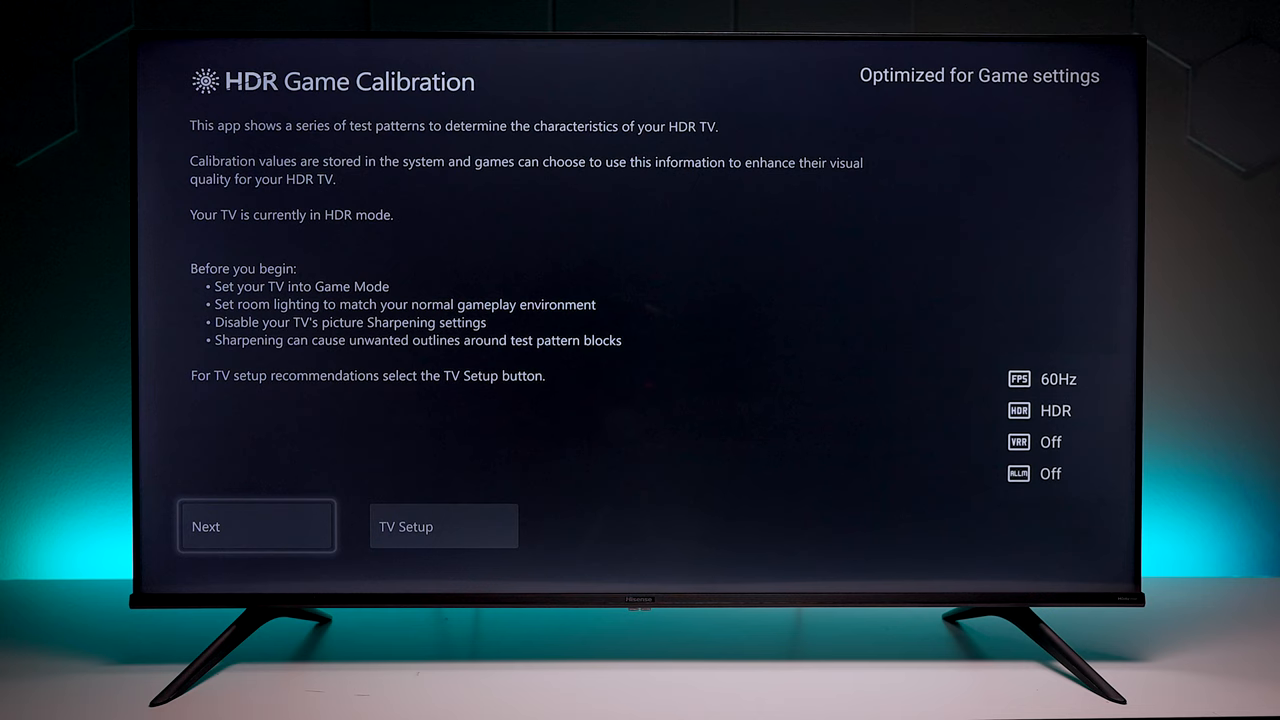
pyautogui.click(256, 526)
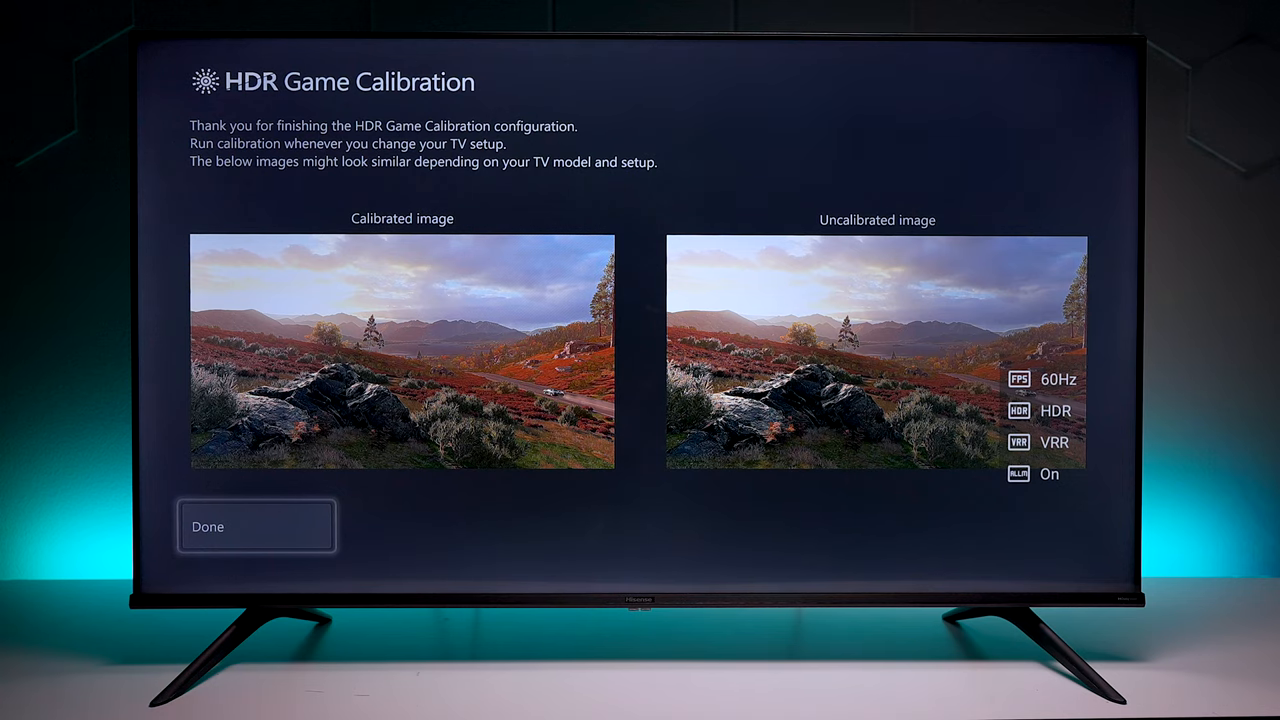
pyautogui.click(256, 526)
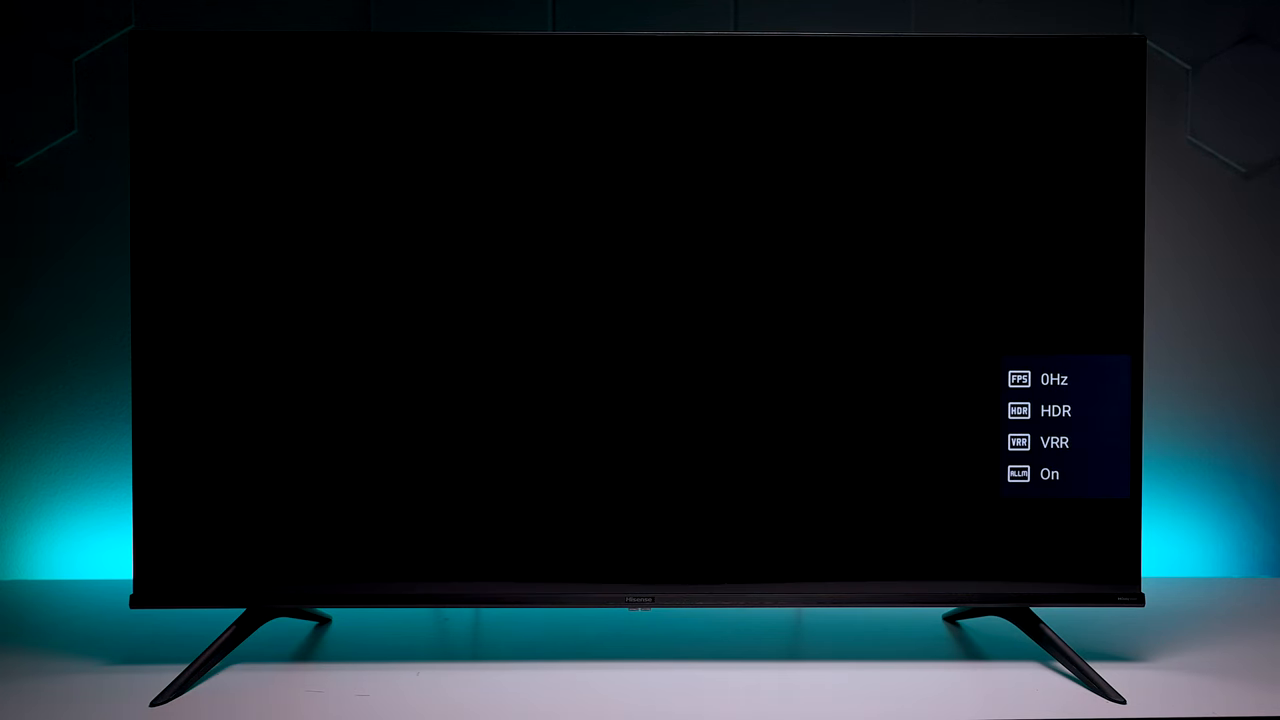